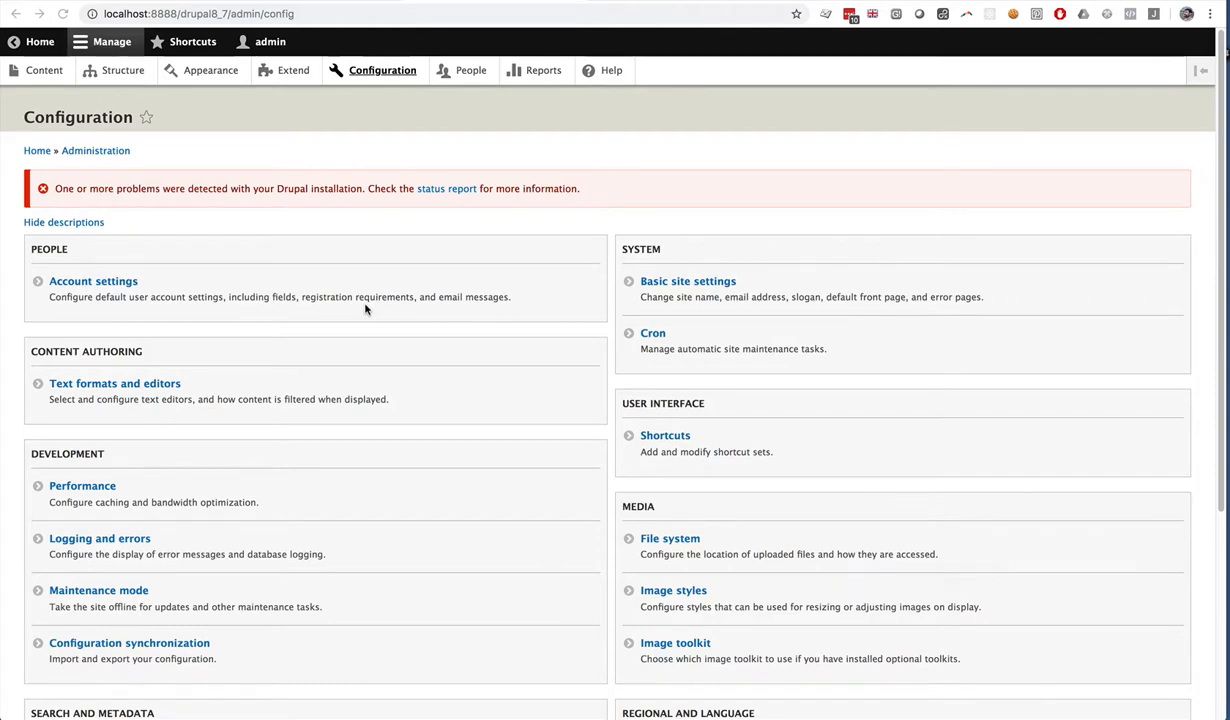
mouse_move(287, 230)
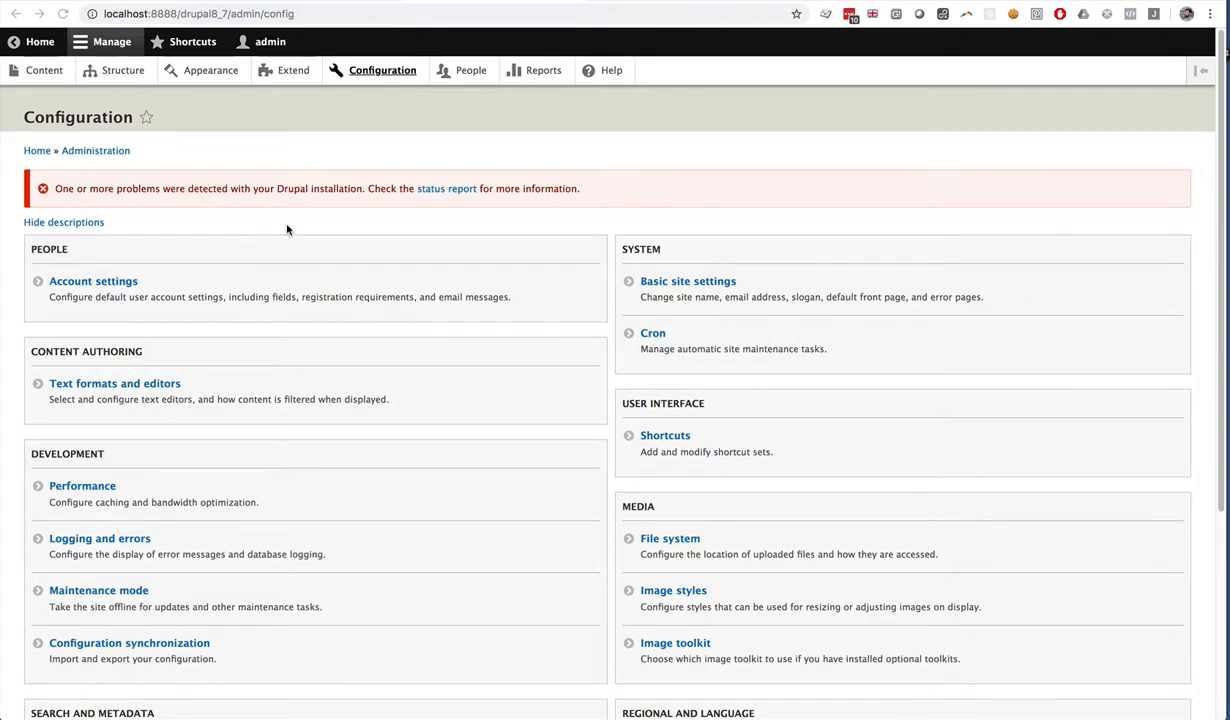
- Open the Extend page listing the site's available modules
left_click(294, 70)
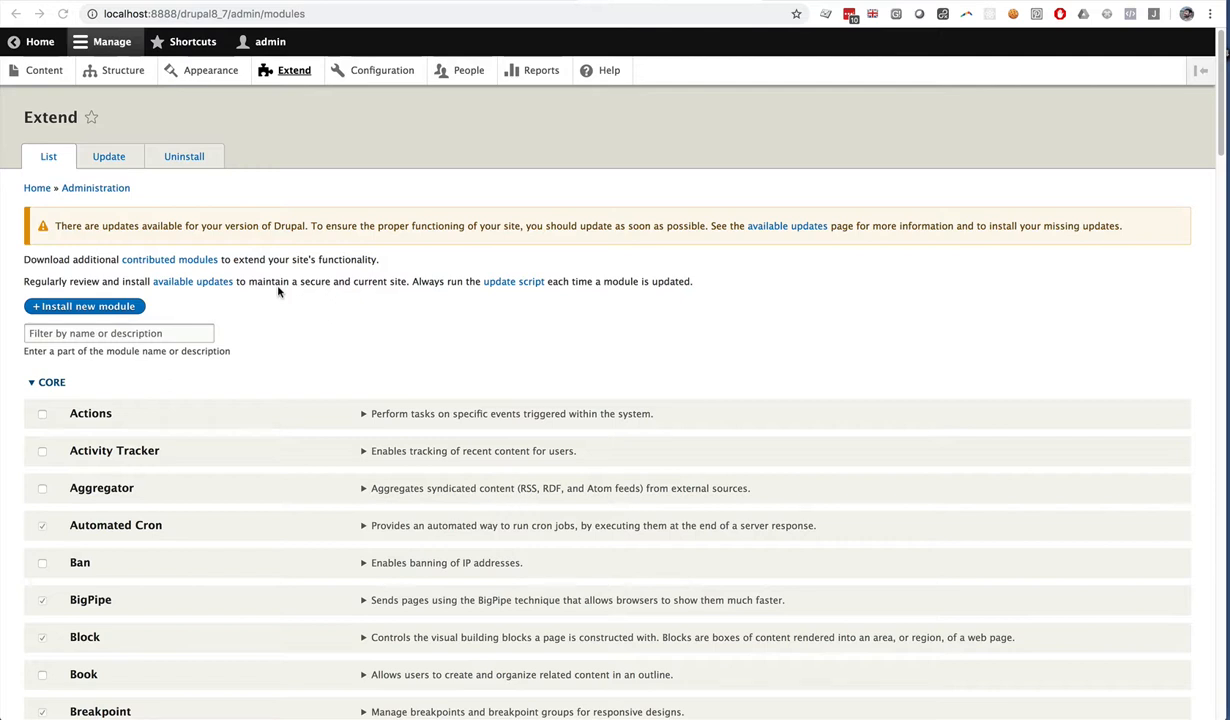
mouse_move(63, 260)
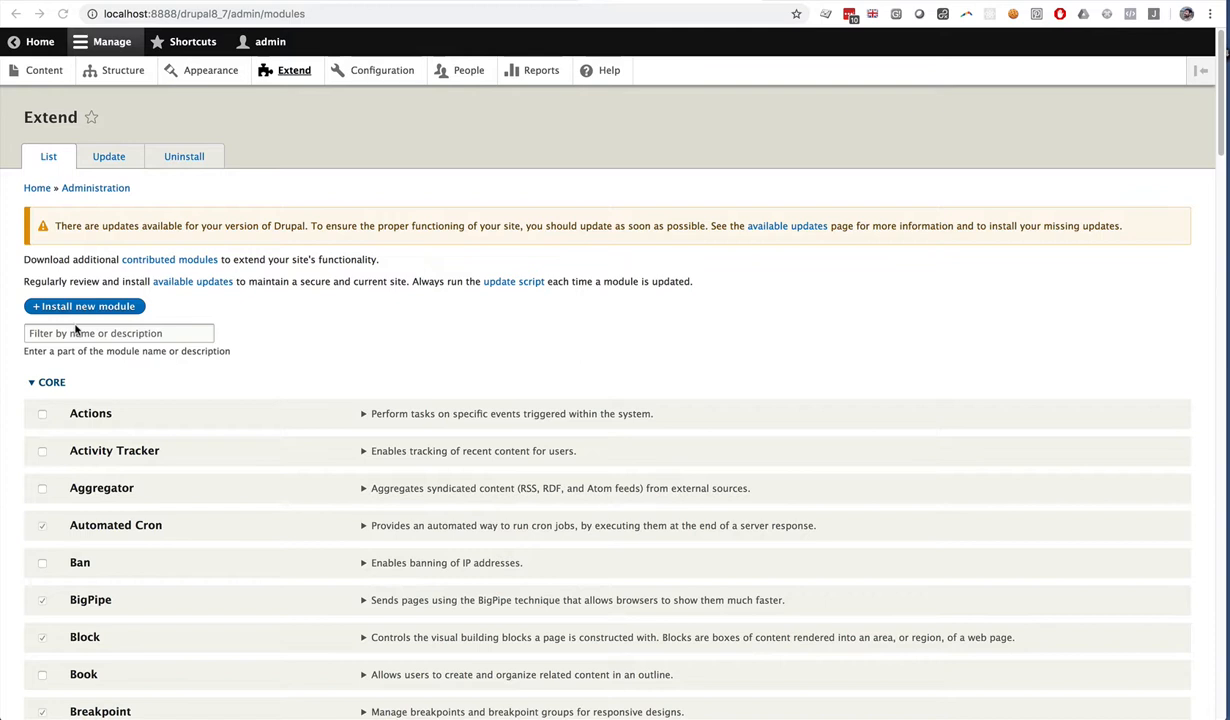
- Filter modules by 'powr' and mark POWr Social Feed for enabling
type("powr")
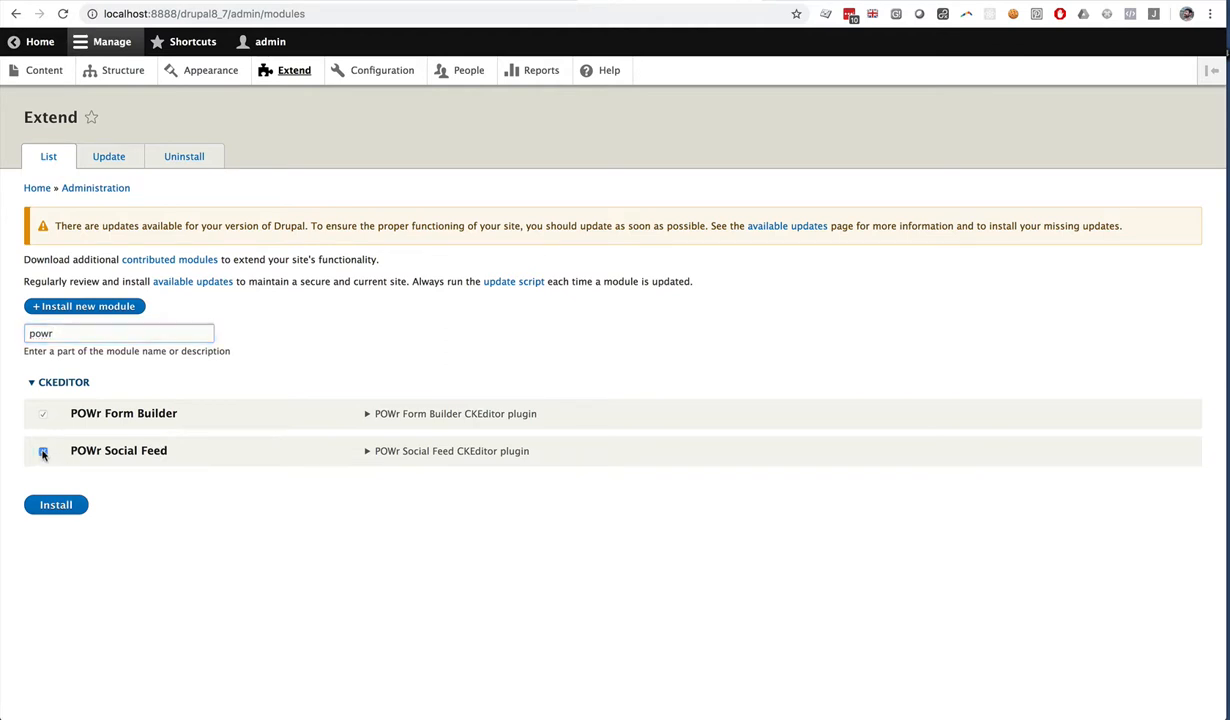
left_click(43, 451)
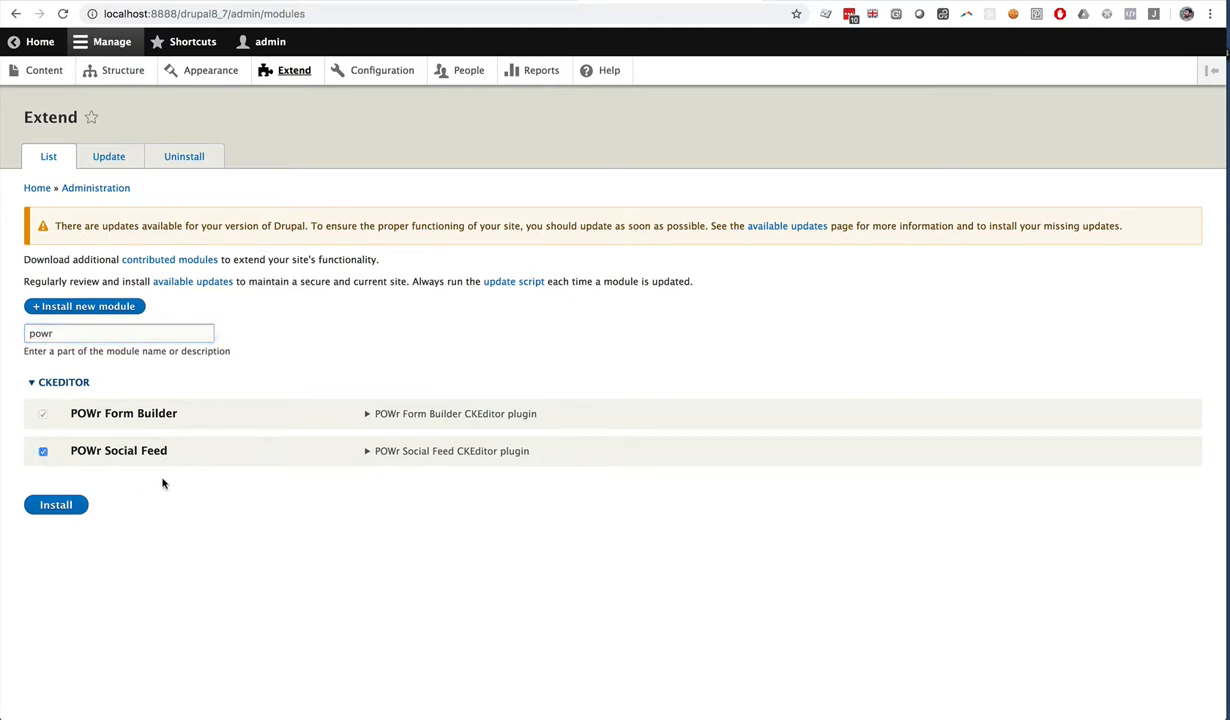
mouse_move(169, 485)
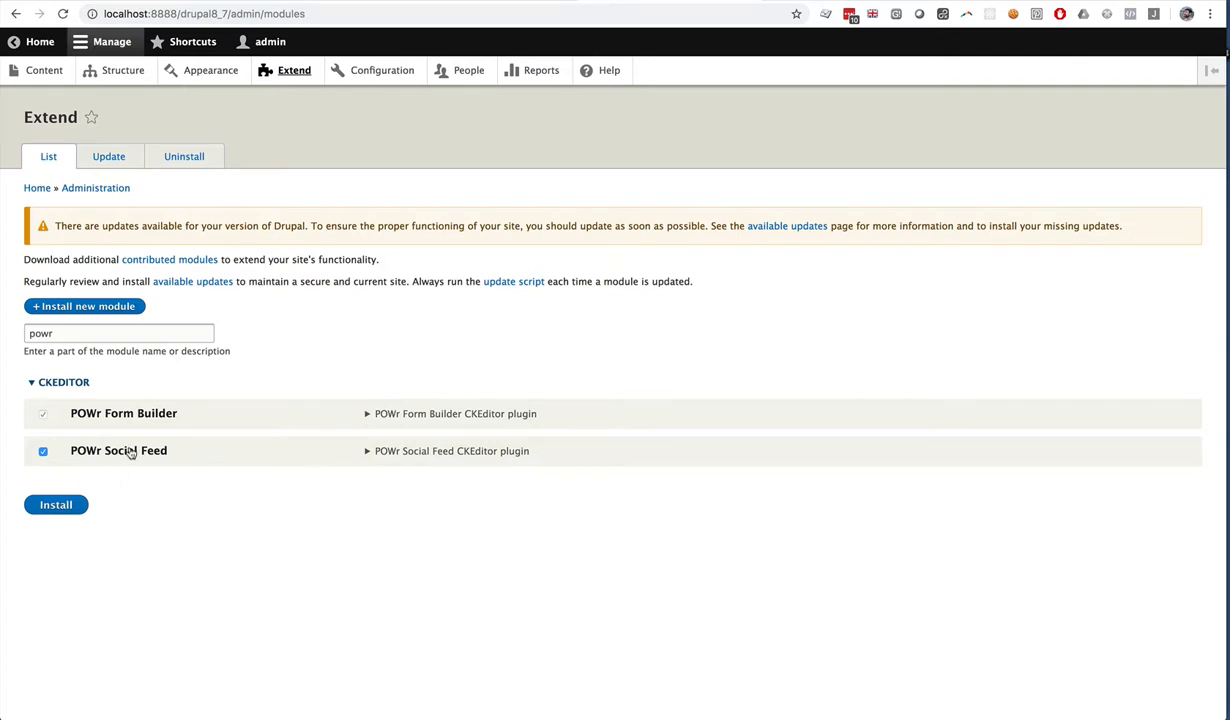
- Go through Configuration to Text formats and editors and start configuring Full HTML
left_click(381, 70)
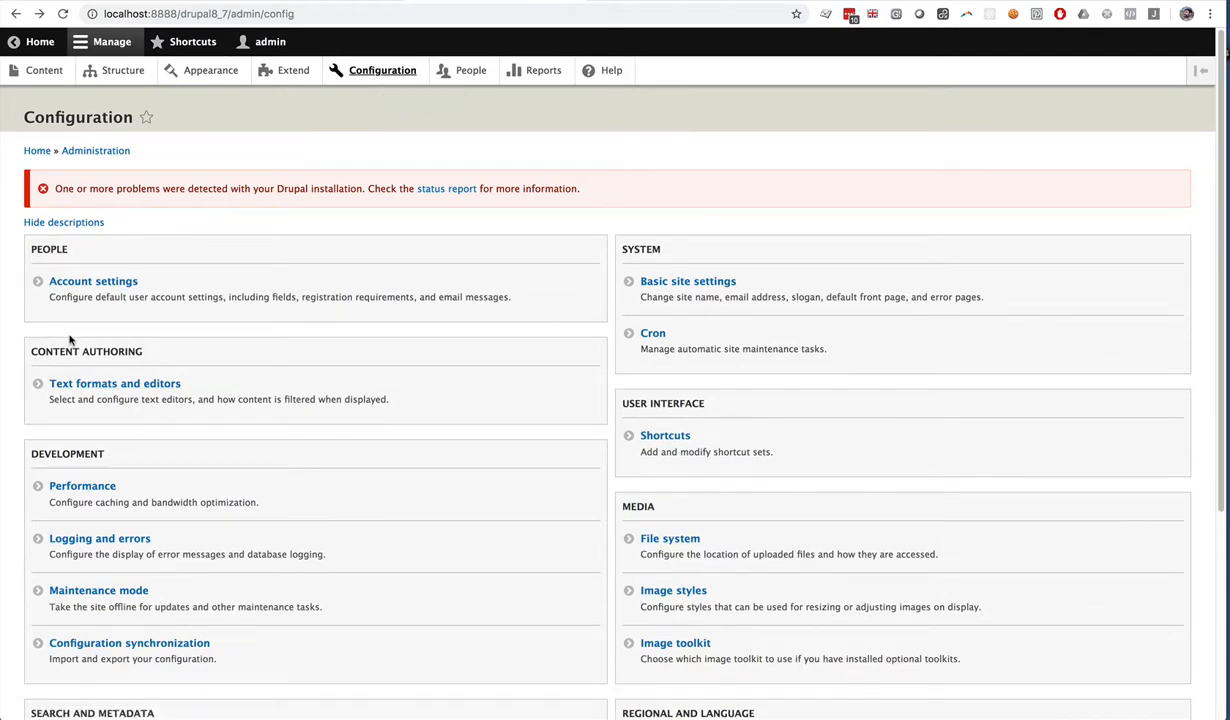
mouse_move(114, 383)
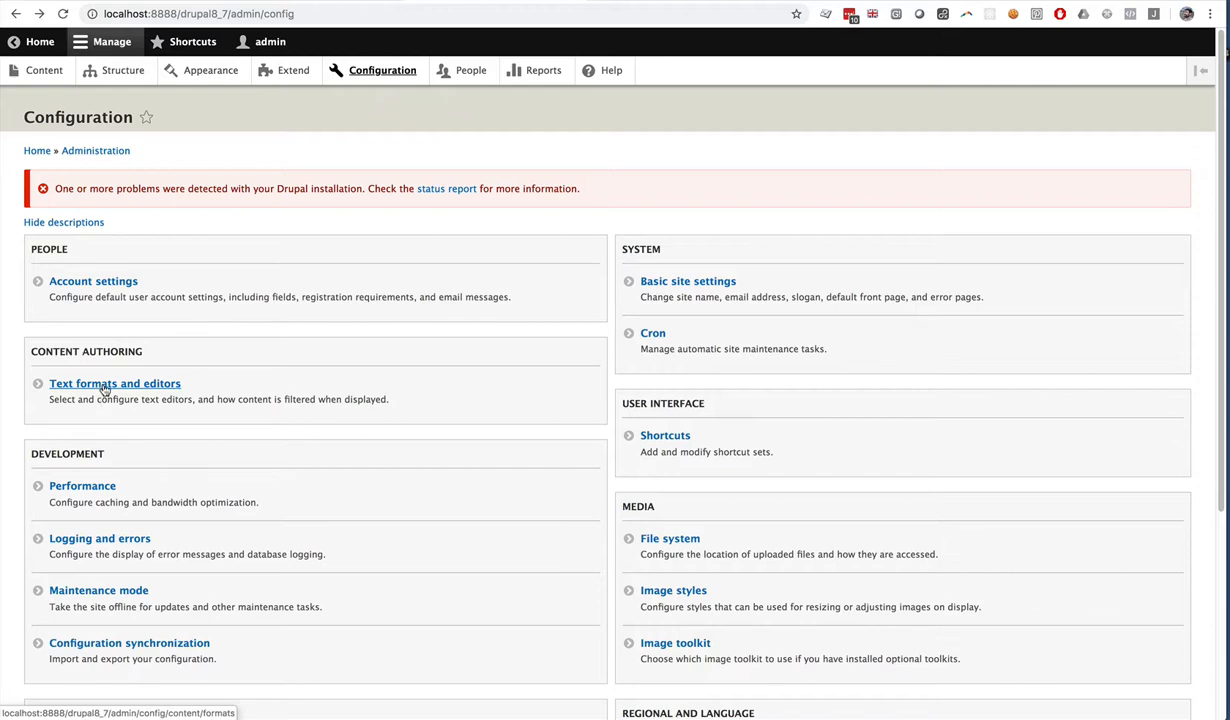
left_click(114, 383)
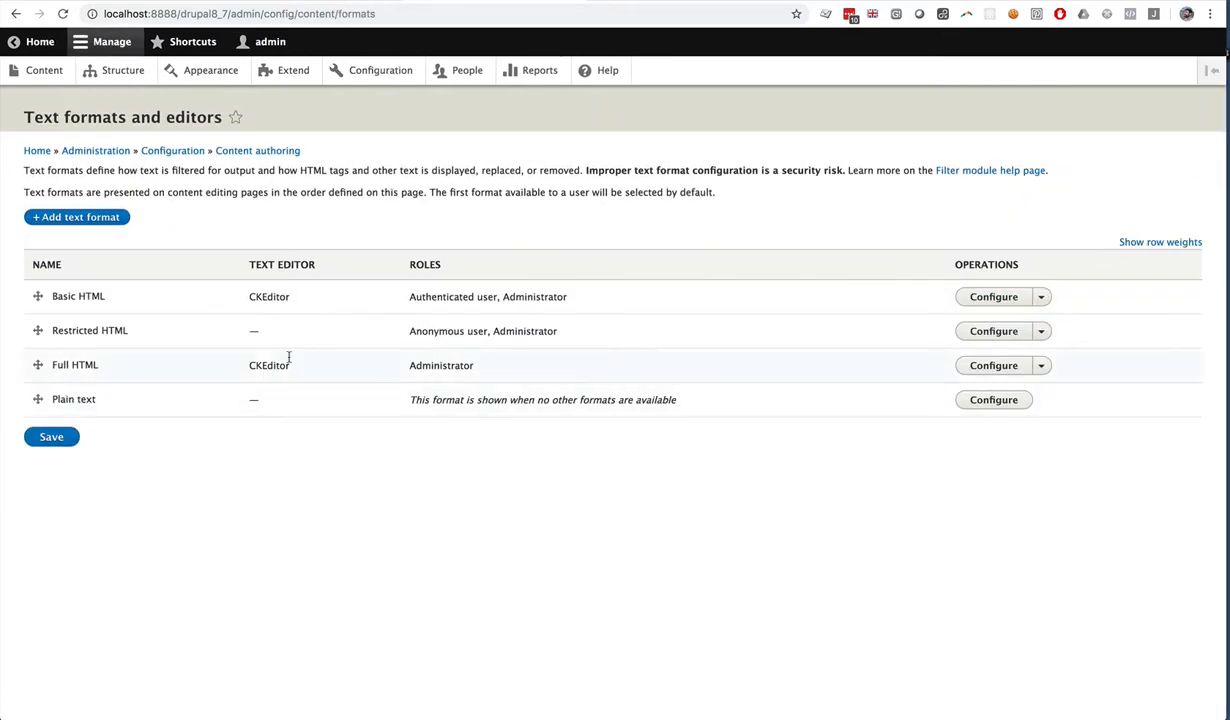
mouse_move(278, 330)
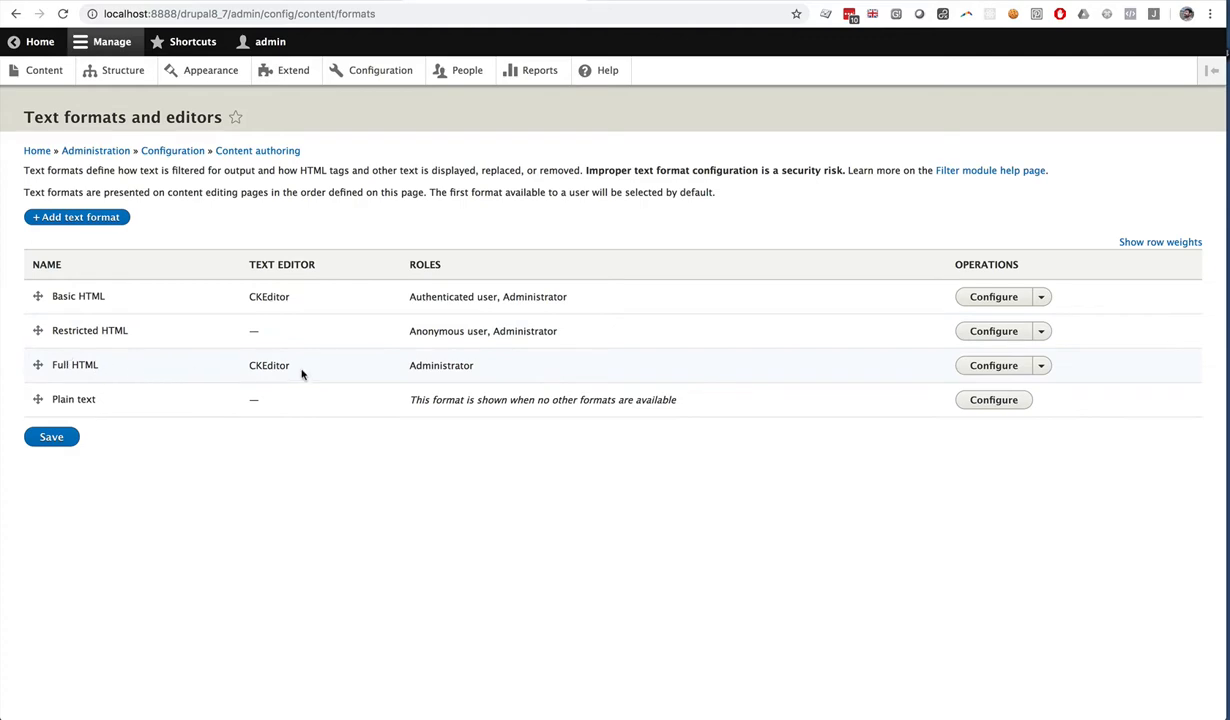
left_click(992, 365)
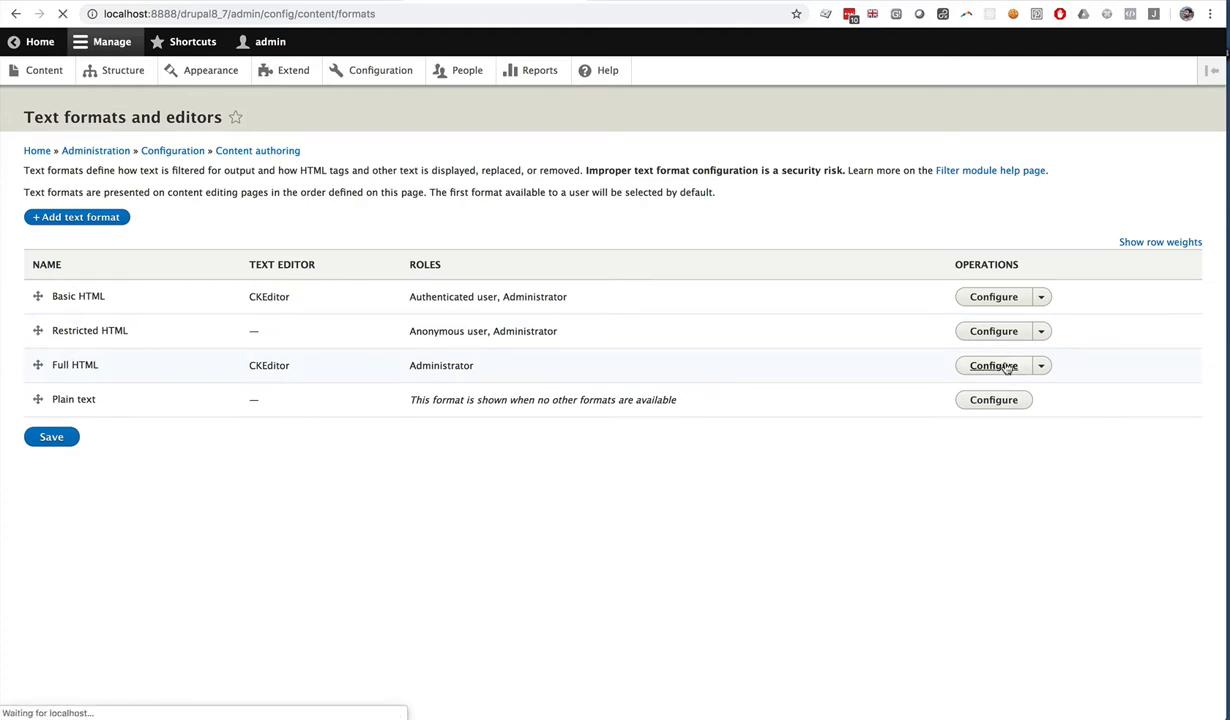
- Put both POWr plugin buttons in the Full HTML toolbar's Media group and save
left_click(992, 365)
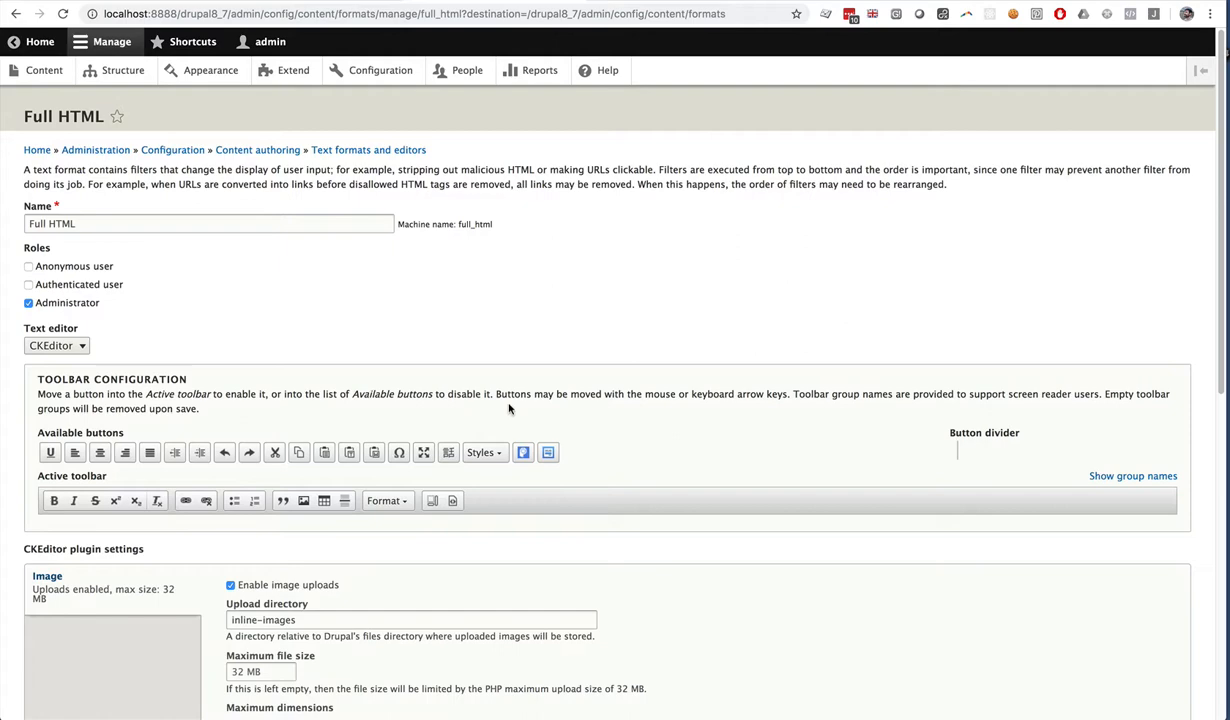
scroll("down", 3)
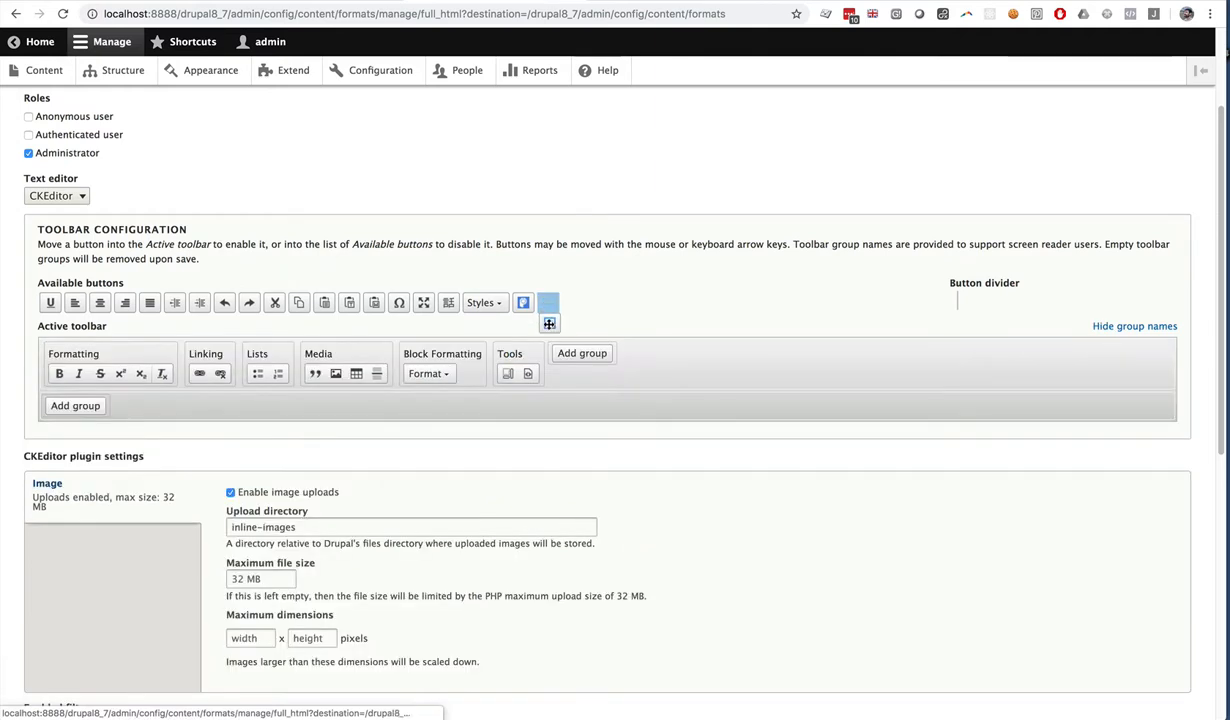
left_click_drag(548, 302, 391, 373)
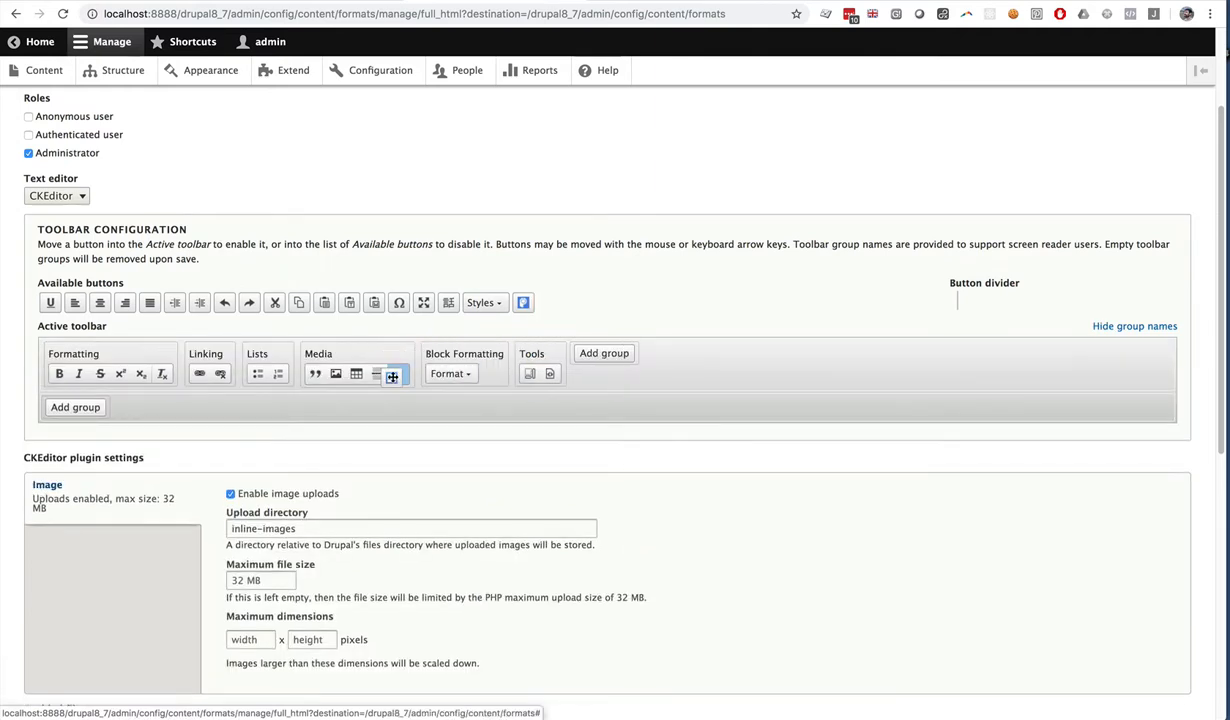
mouse_move(398, 373)
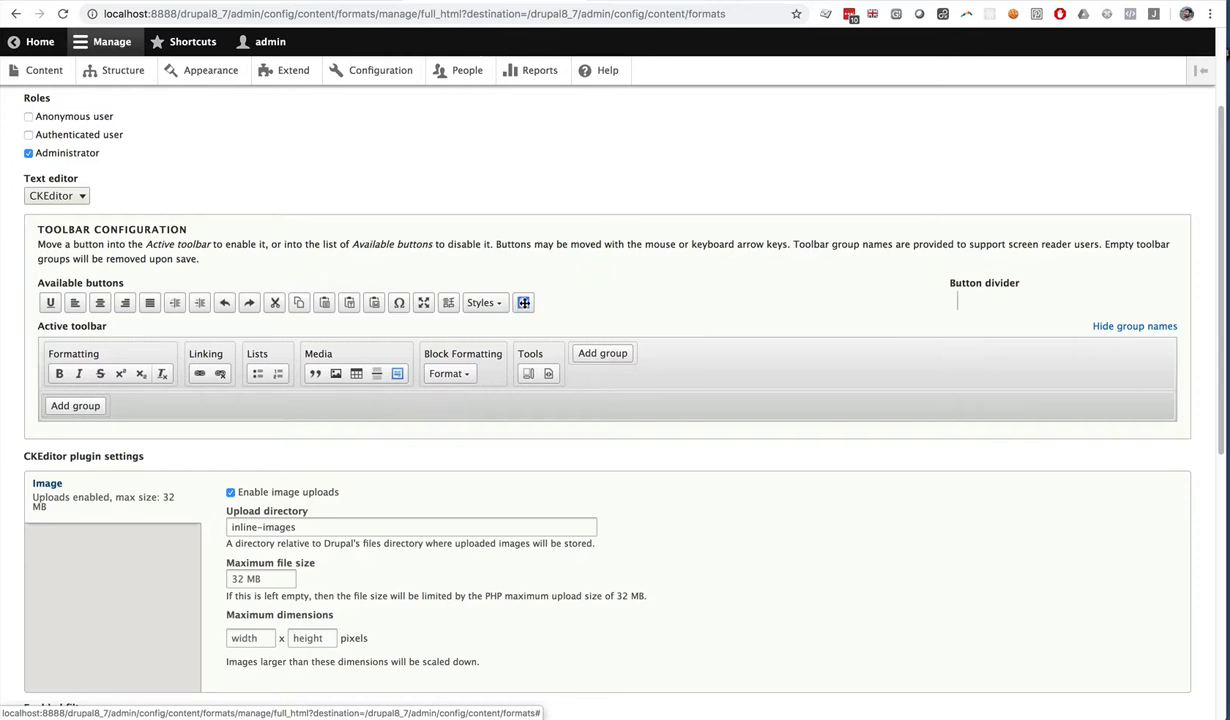
left_click_drag(523, 302, 410, 373)
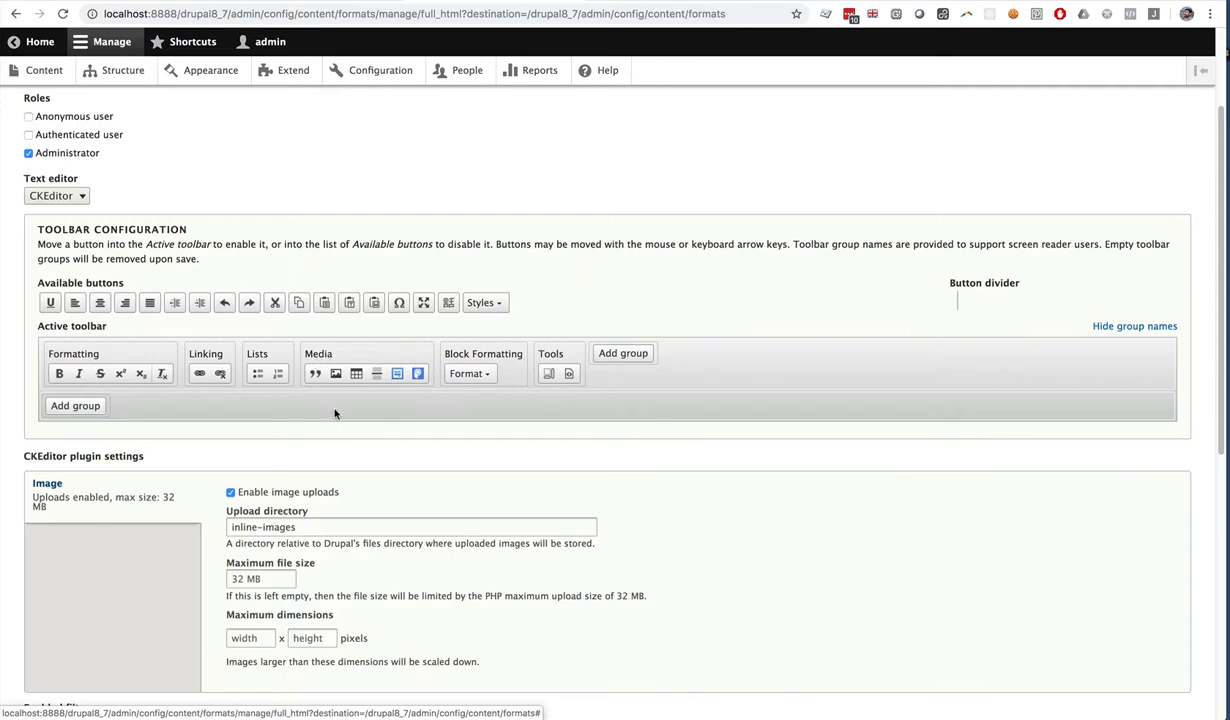
left_click(88, 642)
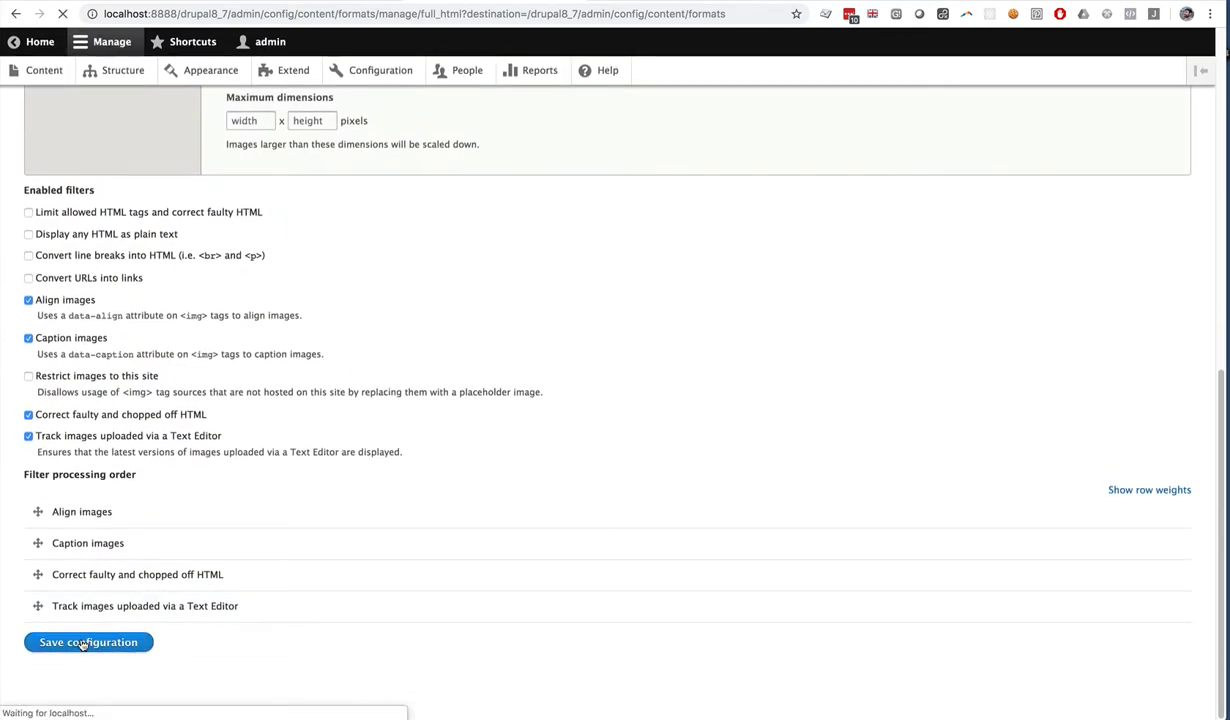
- Go from Content to Add content and choose Basic page
left_click(88, 642)
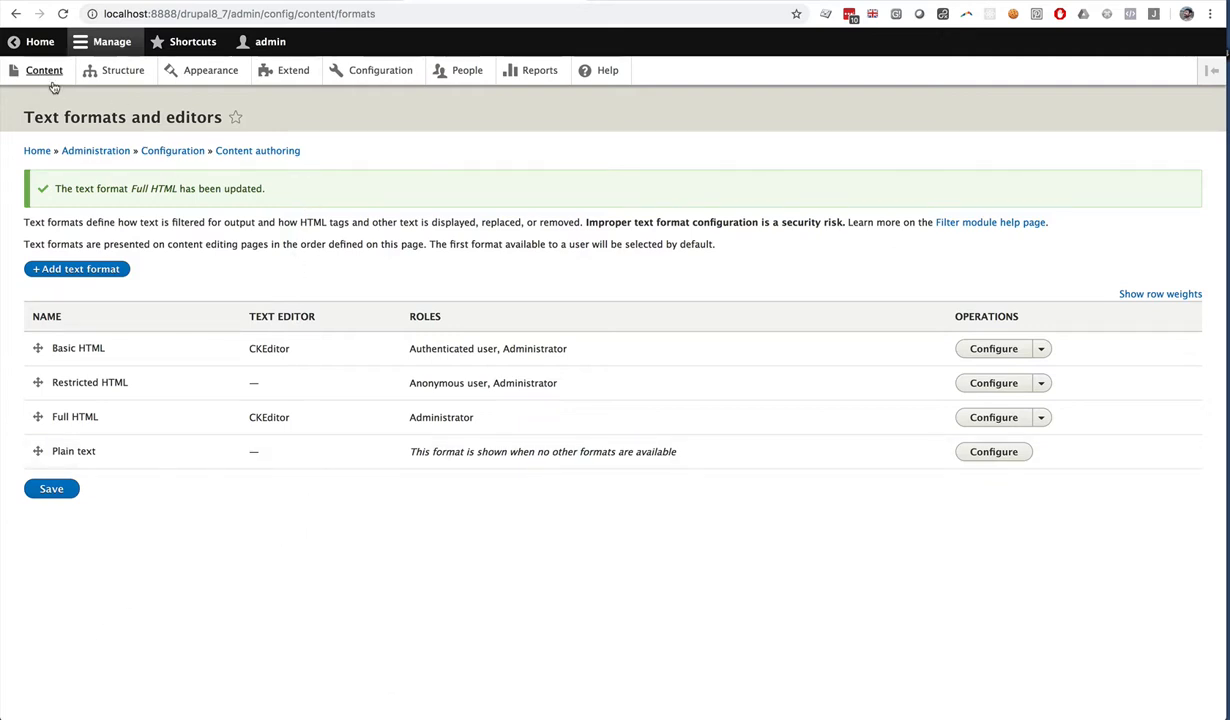
left_click(44, 70)
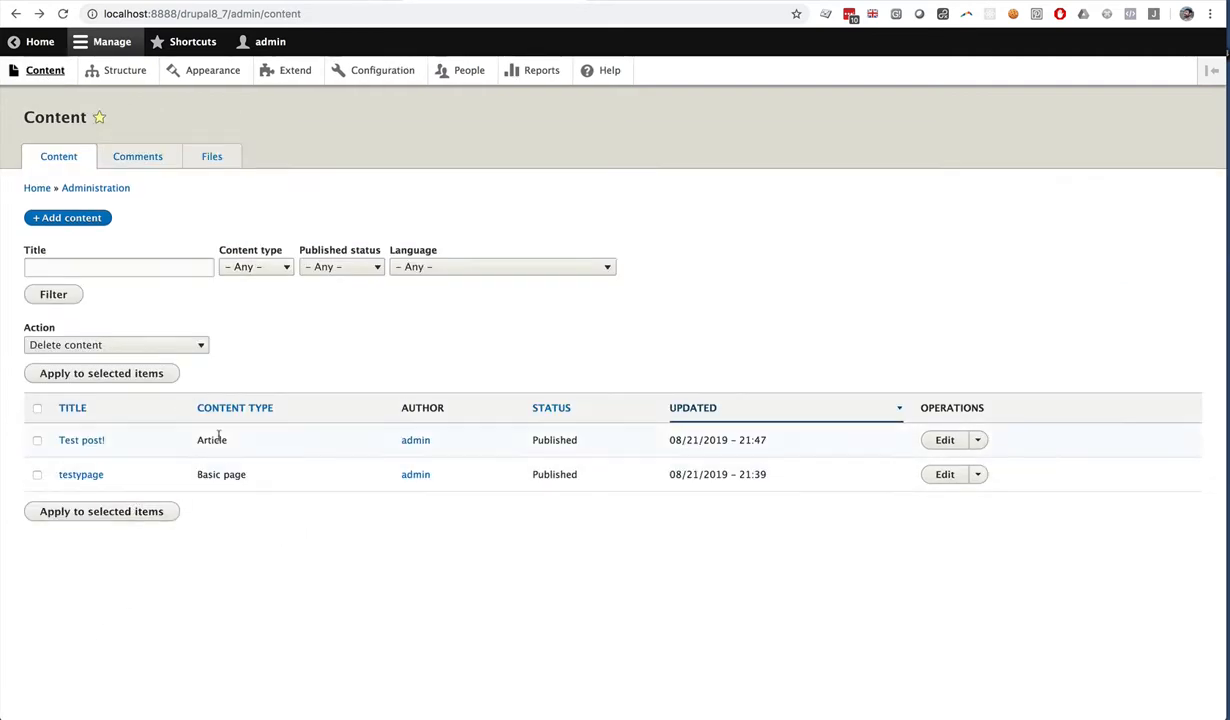
left_click(67, 217)
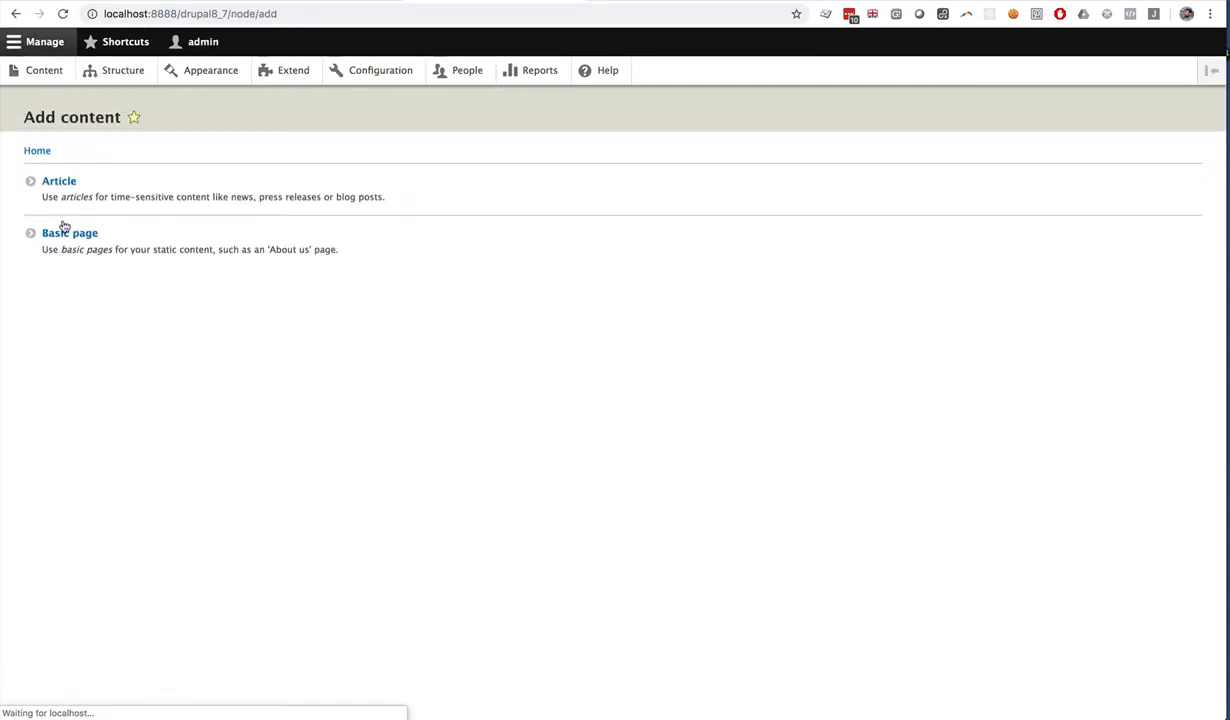
left_click(70, 233)
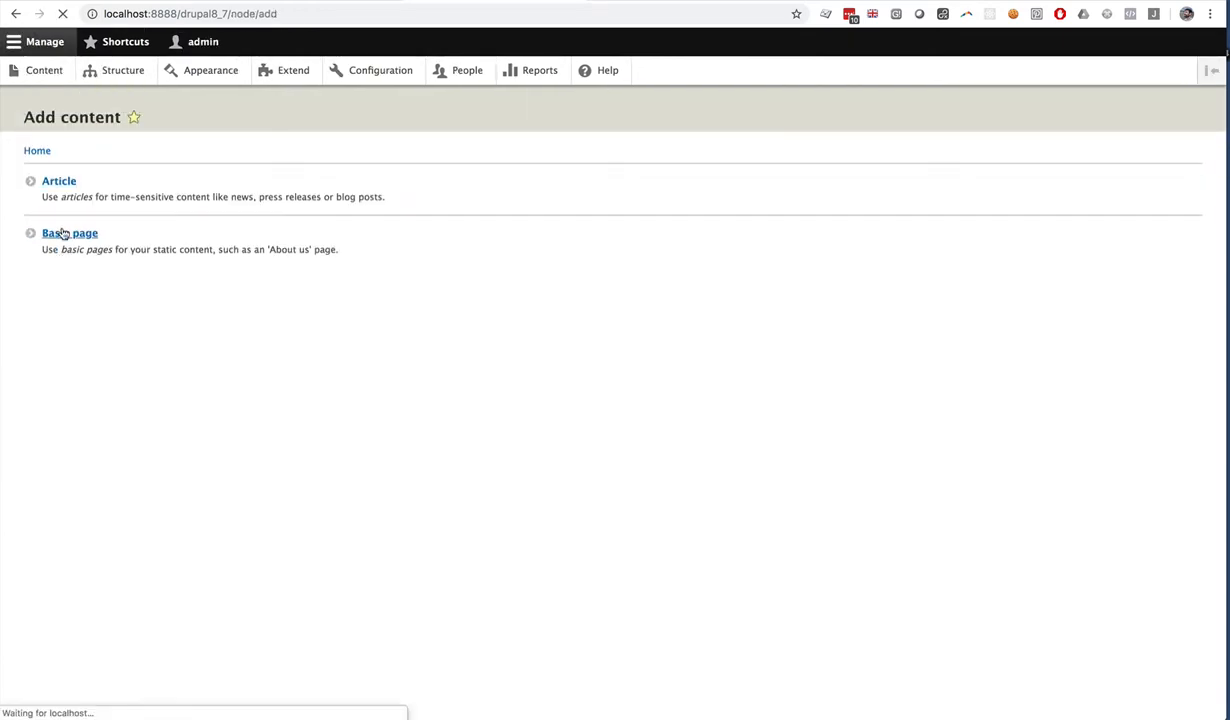
- Title the new basic page 'A test basic page' and check the POWr insert list
left_click(69, 232)
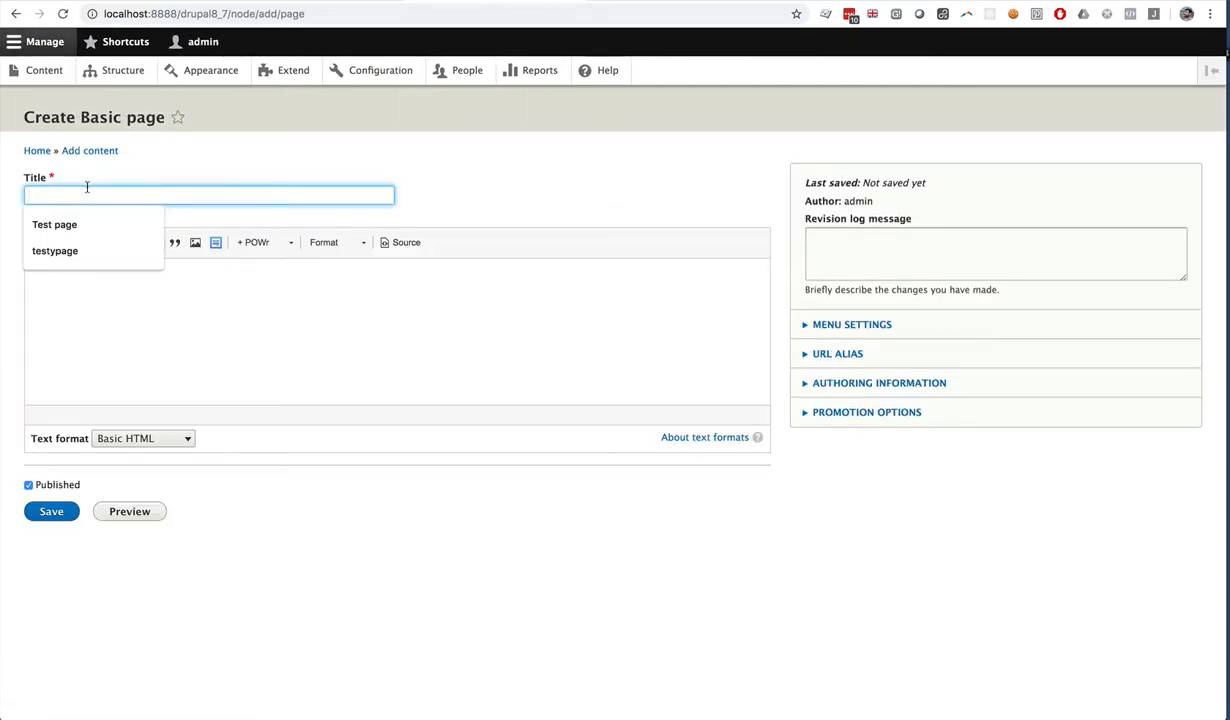
type("A test basic page")
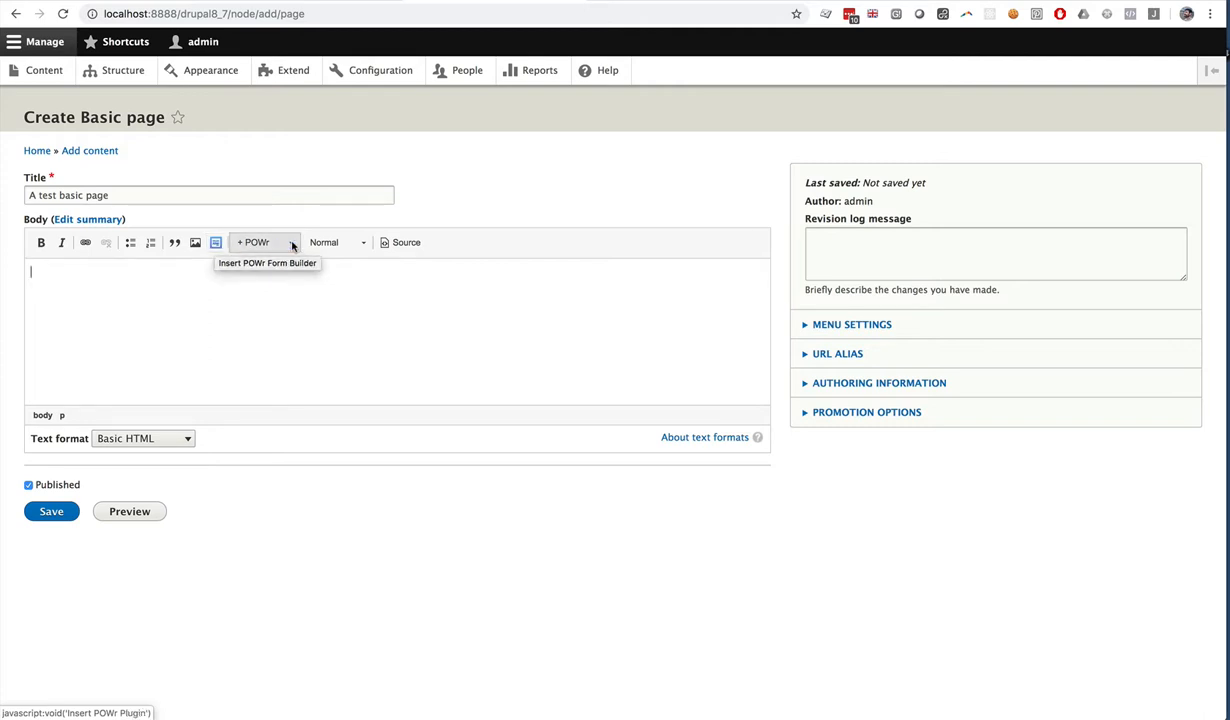
left_click(264, 242)
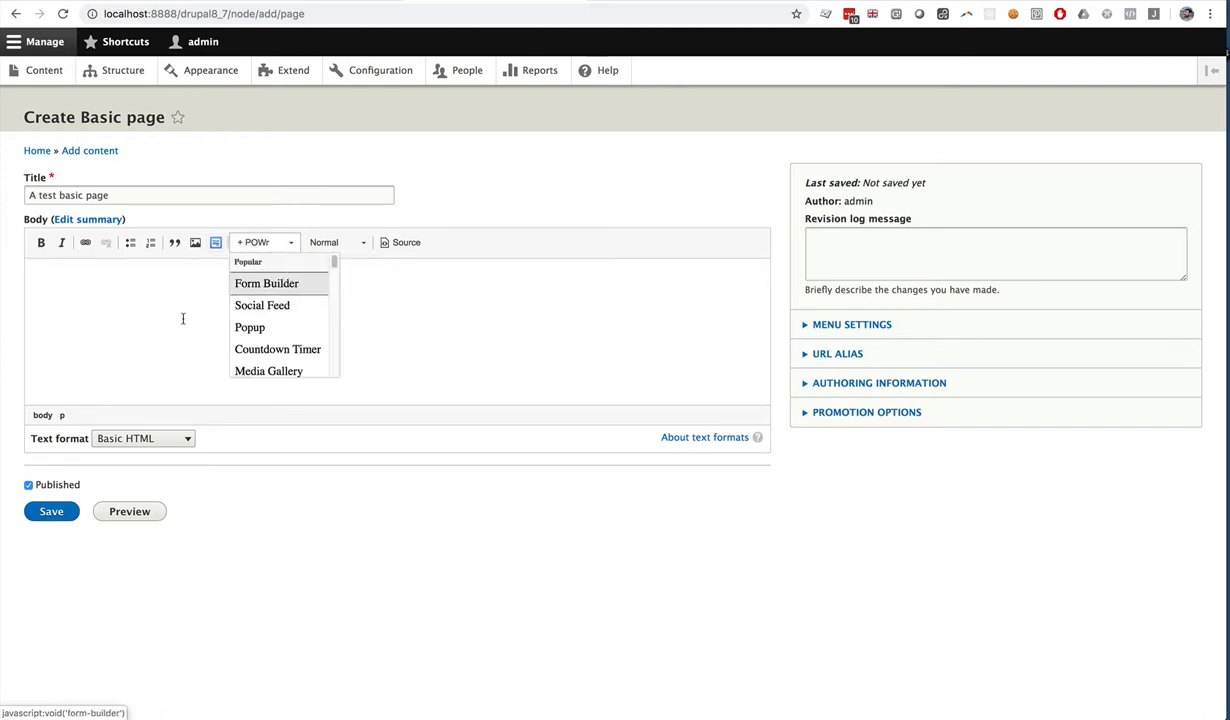
left_click(216, 242)
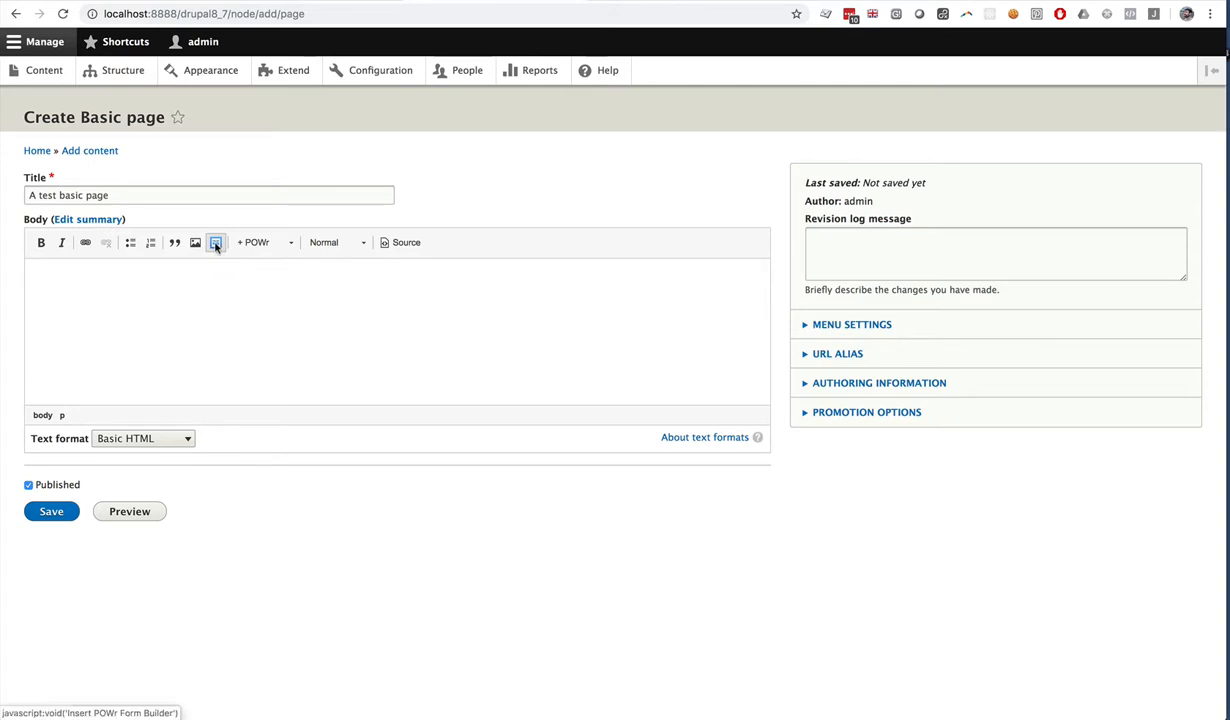
left_click(143, 438)
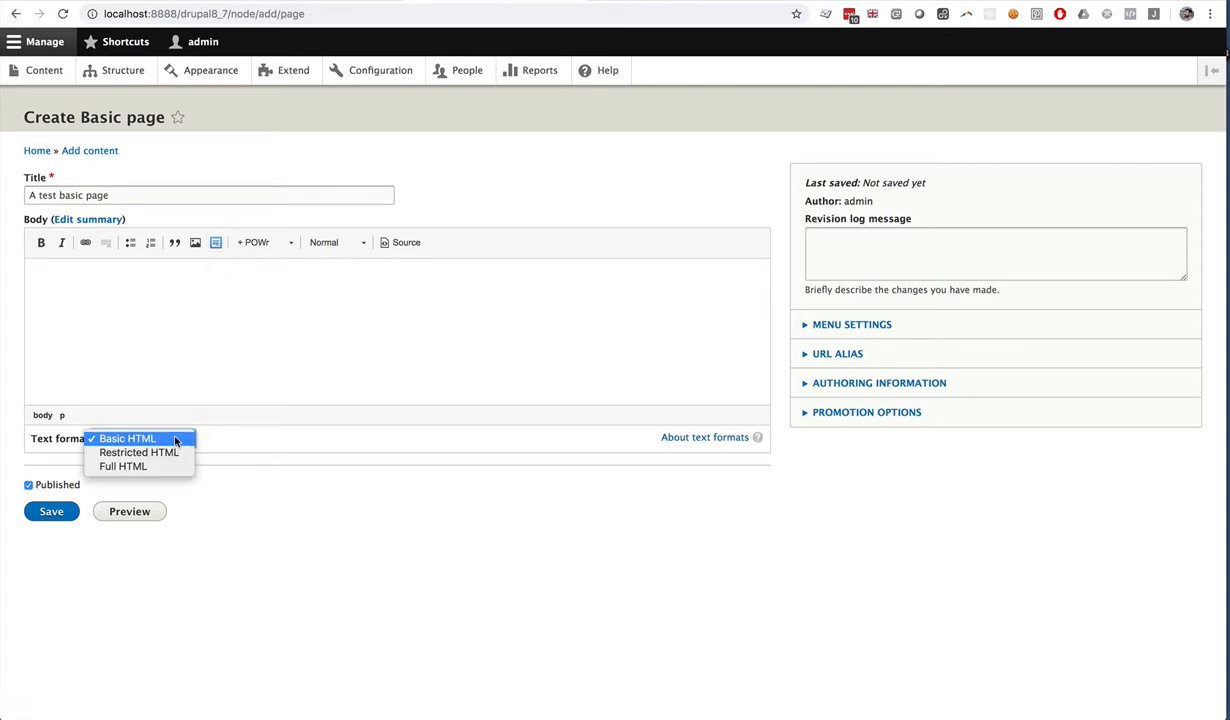
mouse_move(122, 467)
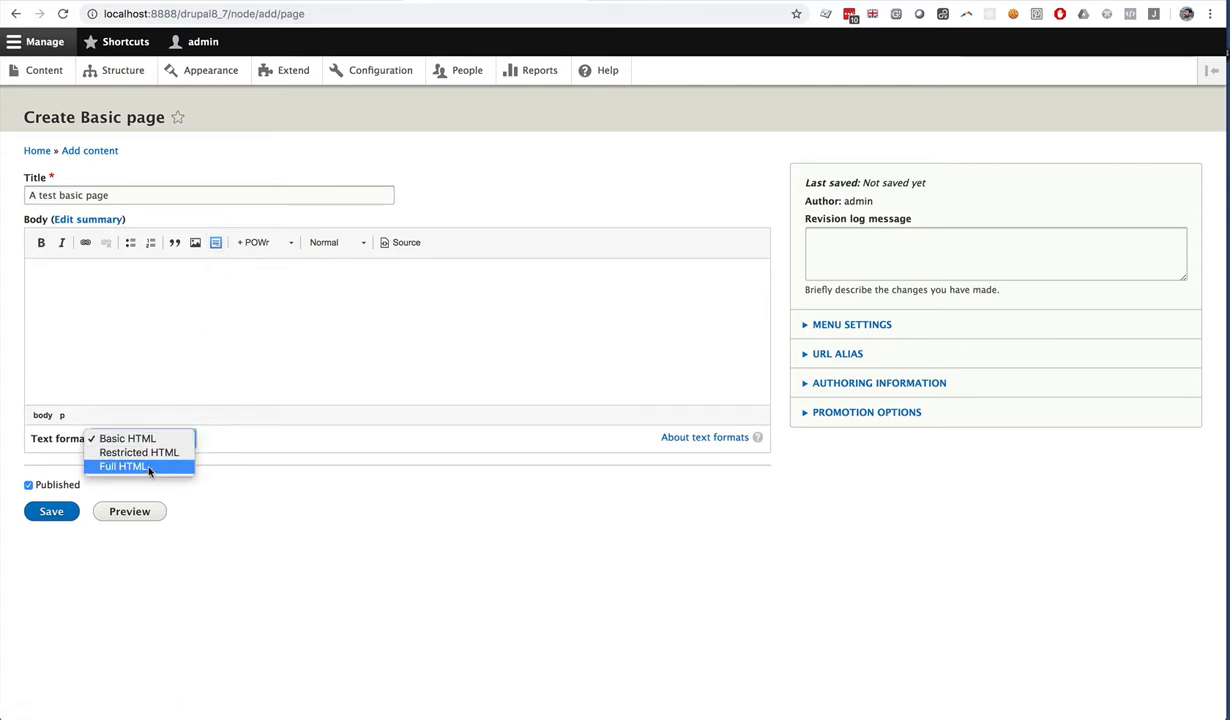
- Switch the body text format to Full HTML and bring up the POWr plugin list
left_click(123, 466)
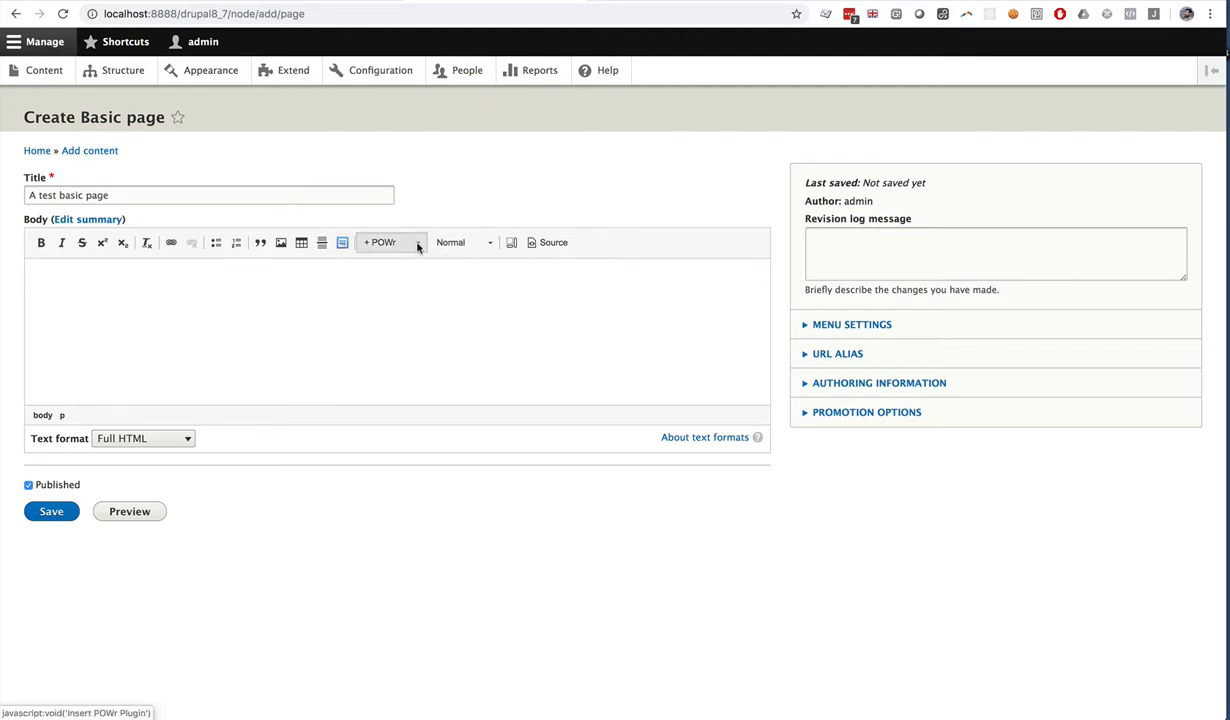
left_click(416, 242)
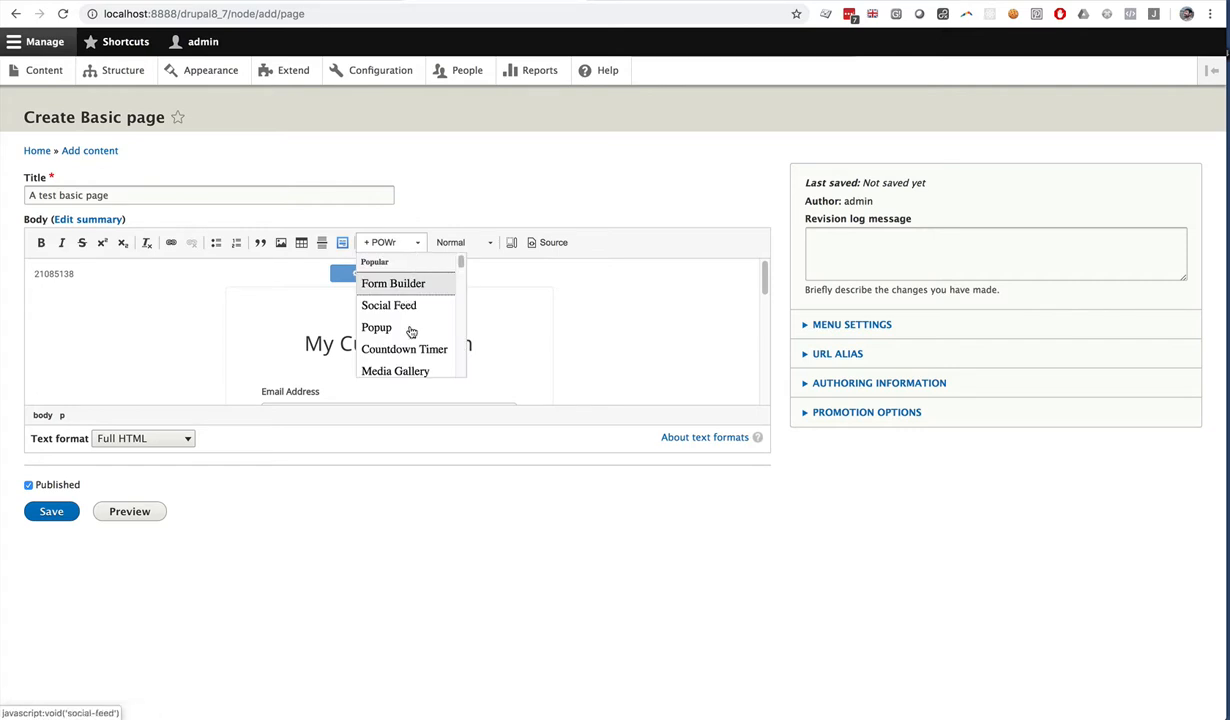
- Scroll down the page form to reach the embedded POWr Form Builder
scroll("down", 3)
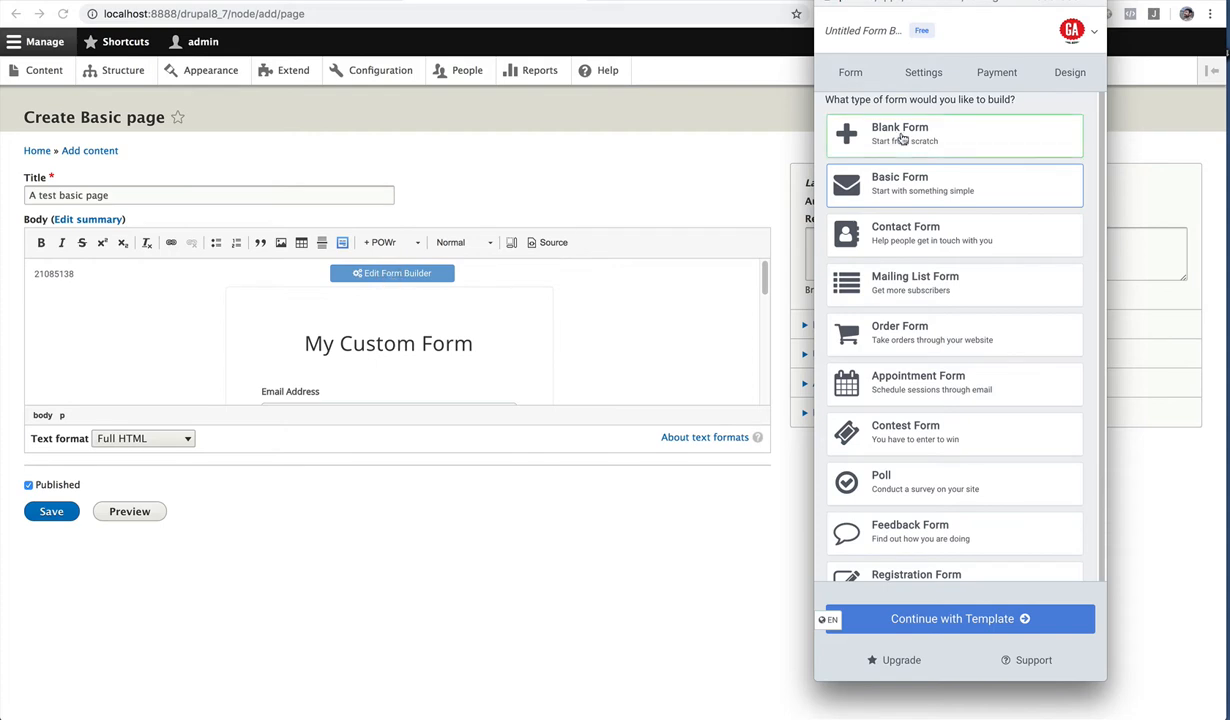
- Set the form's Background & Border color to the light purple swatch and finish
left_click(1069, 72)
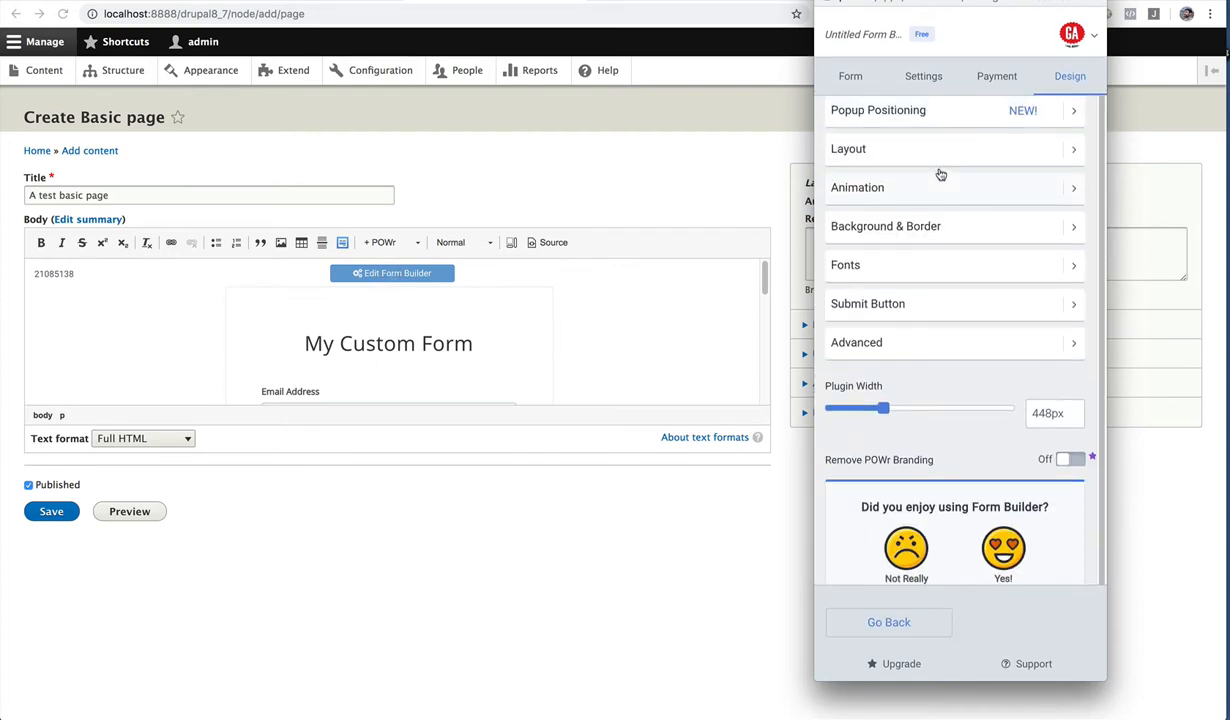
left_click(885, 226)
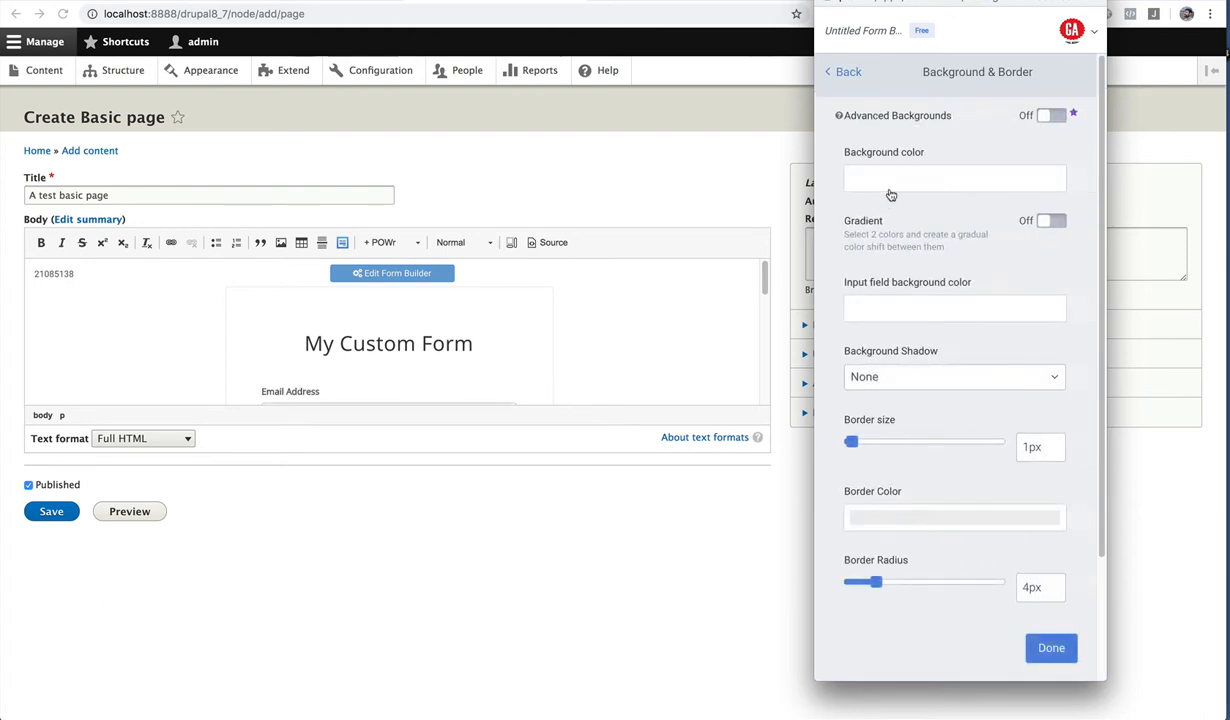
left_click(954, 178)
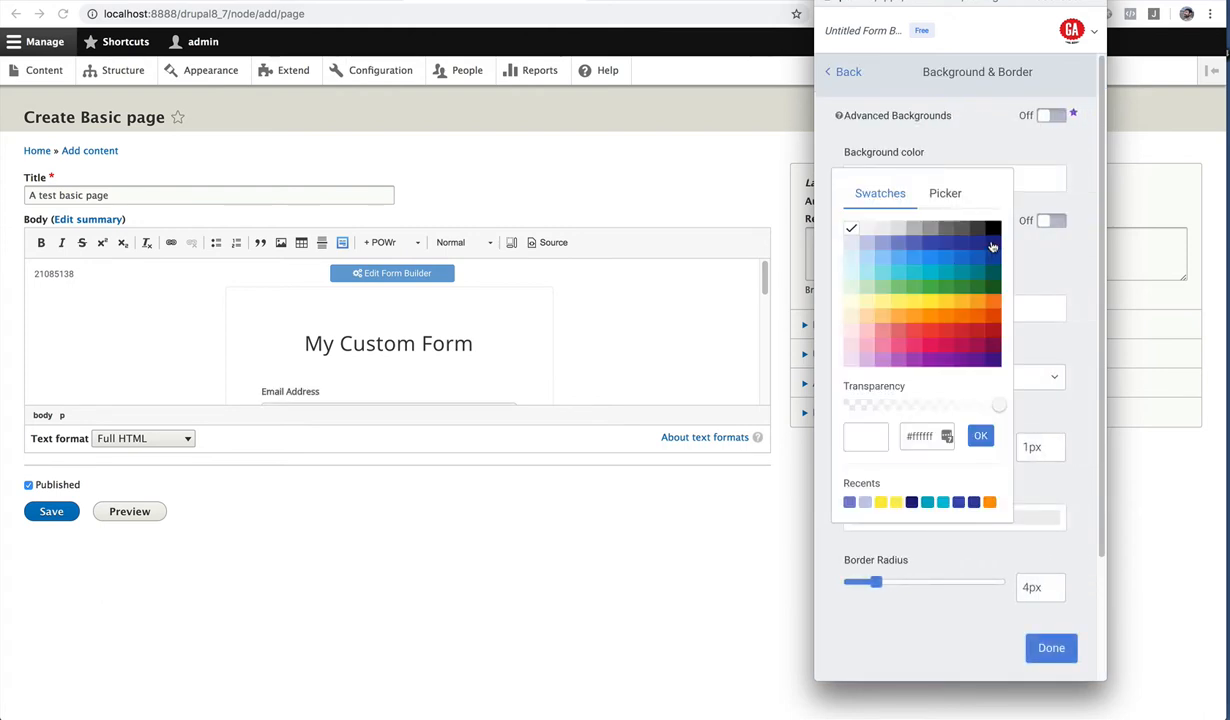
left_click(881, 247)
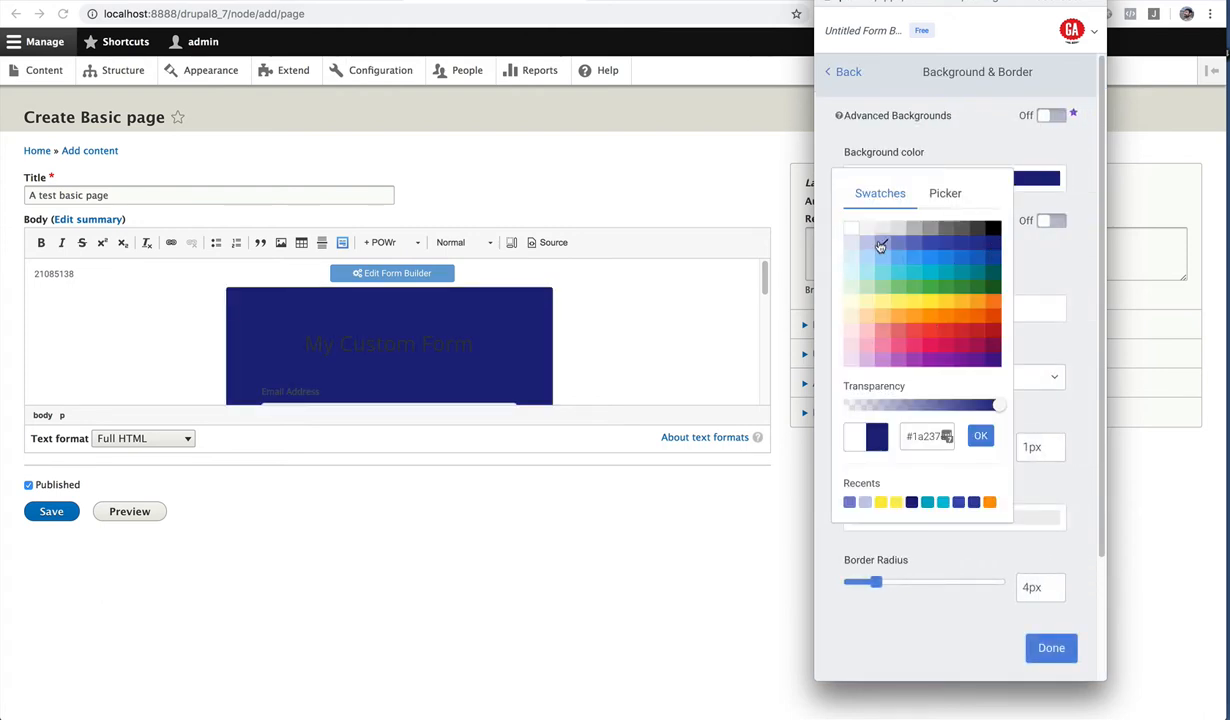
left_click(867, 243)
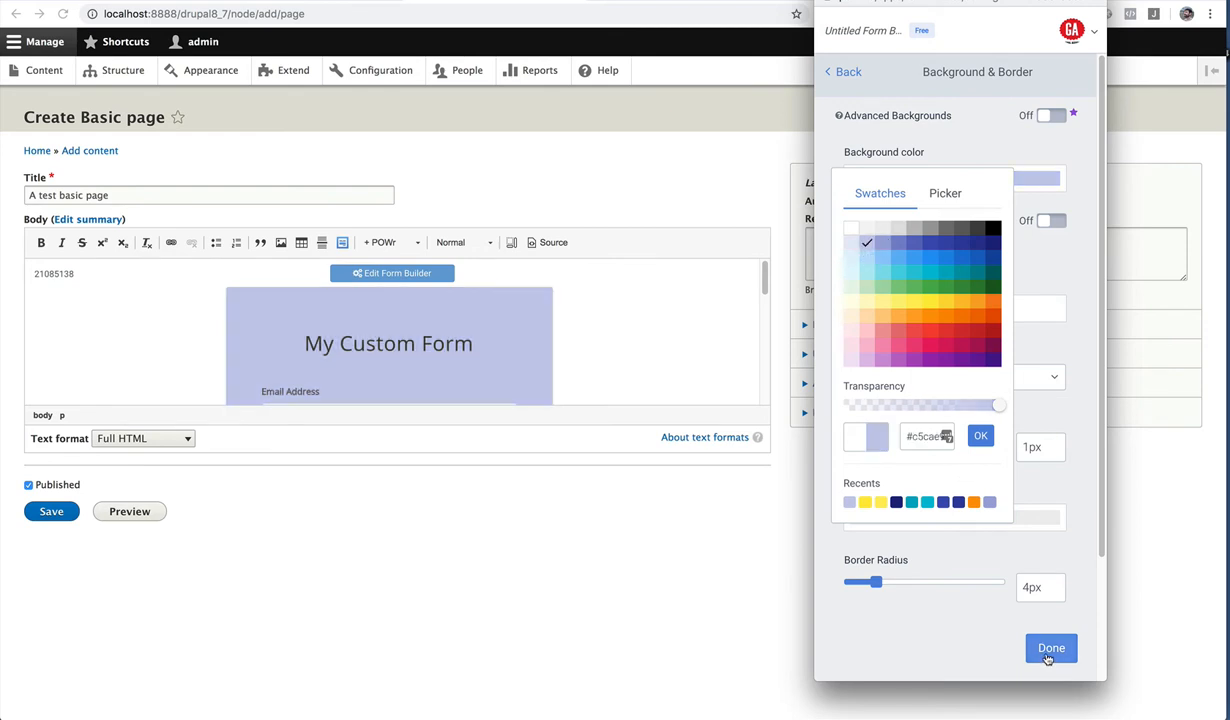
left_click(1051, 647)
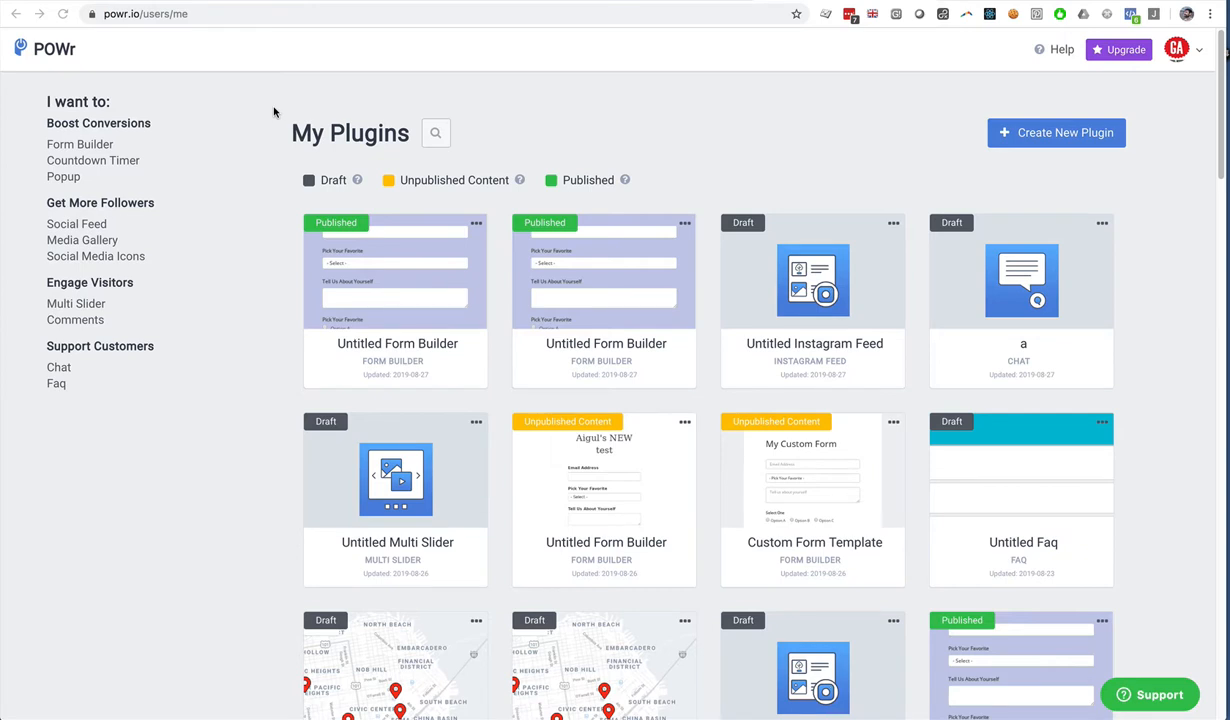
mouse_move(223, 85)
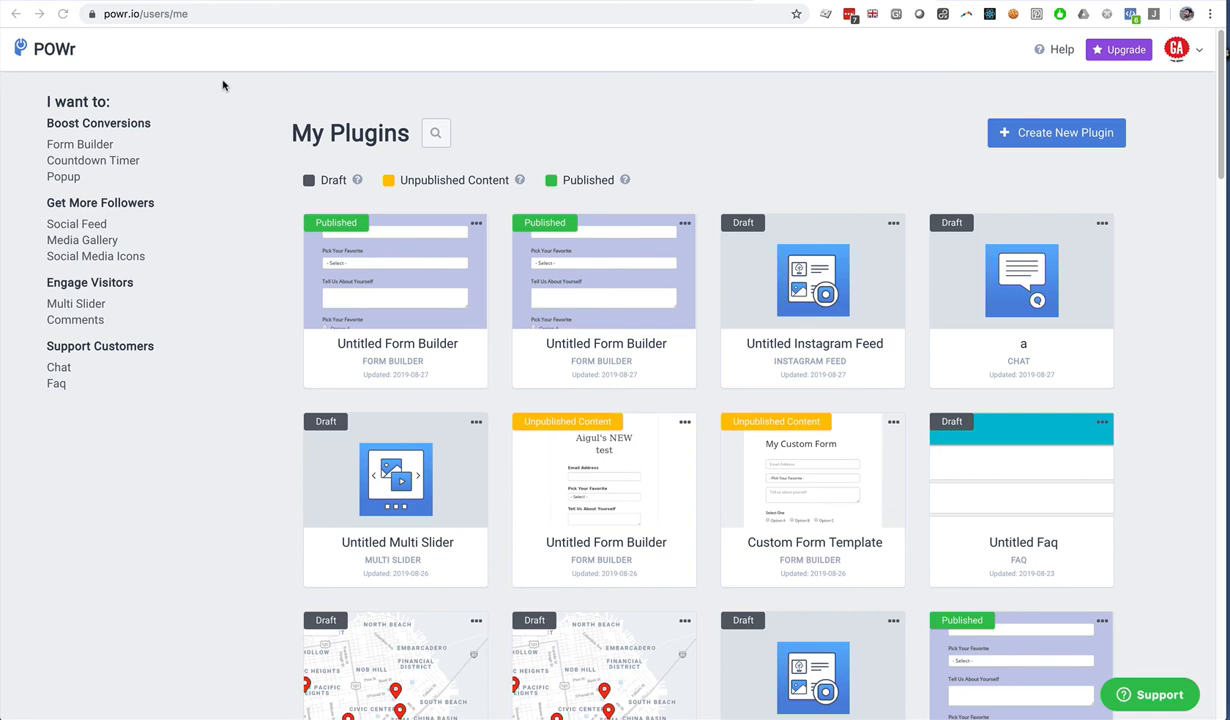
mouse_move(265, 121)
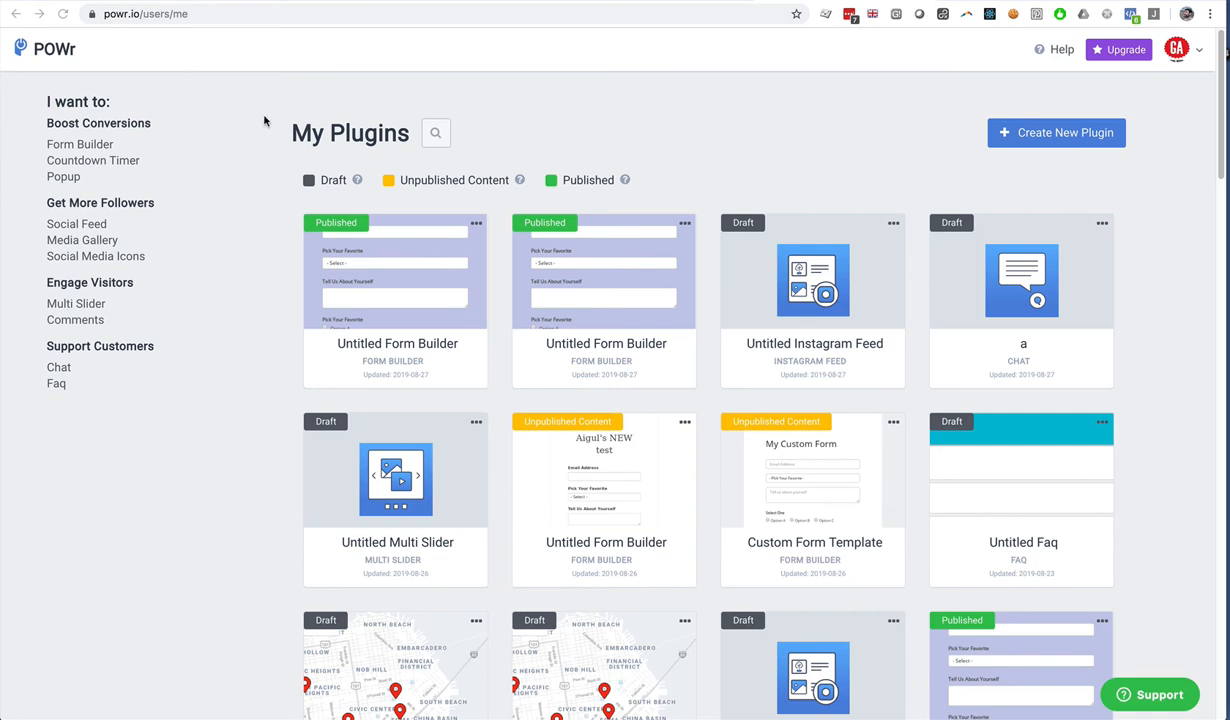